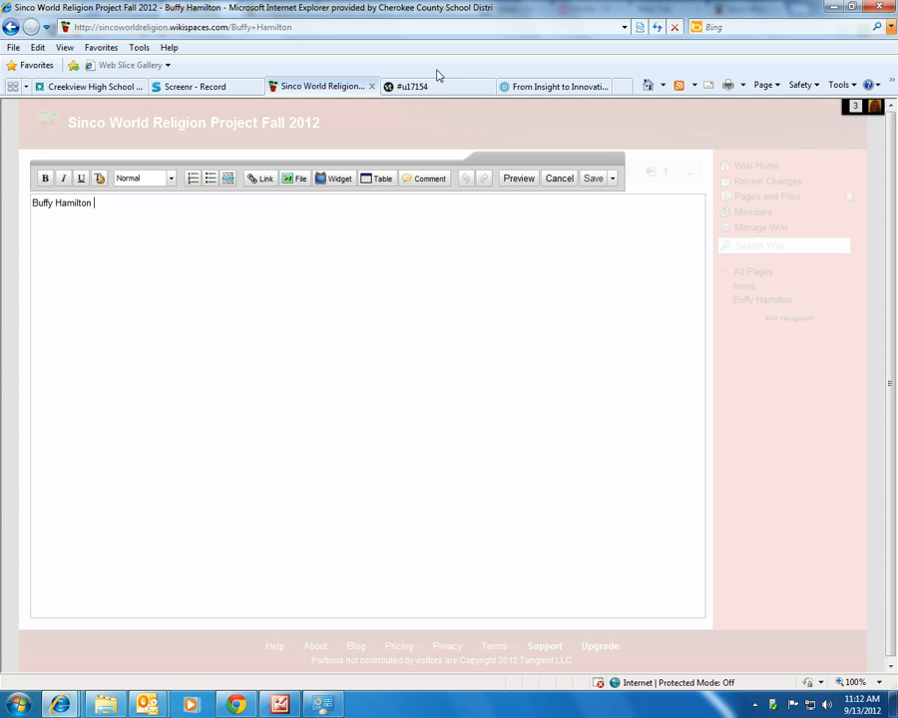
Step: Switch from the Wikispaces editor to the VoiceThread PLN project
left_click(406, 86)
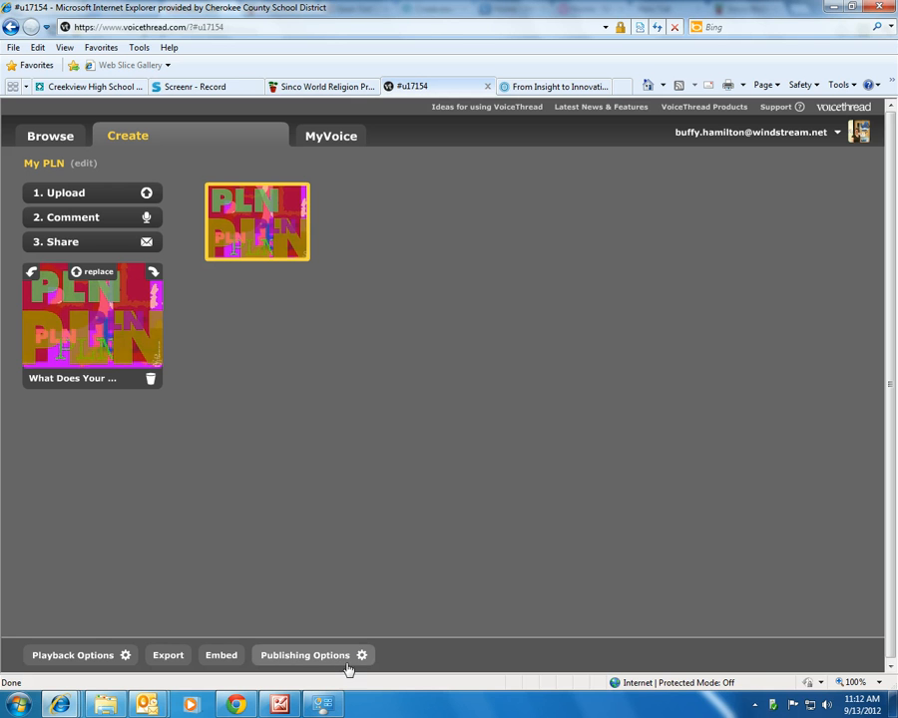
Step: Save publishing options with 'Allow anyone to View' and 'Moderate Comments' kept on
left_click(305, 655)
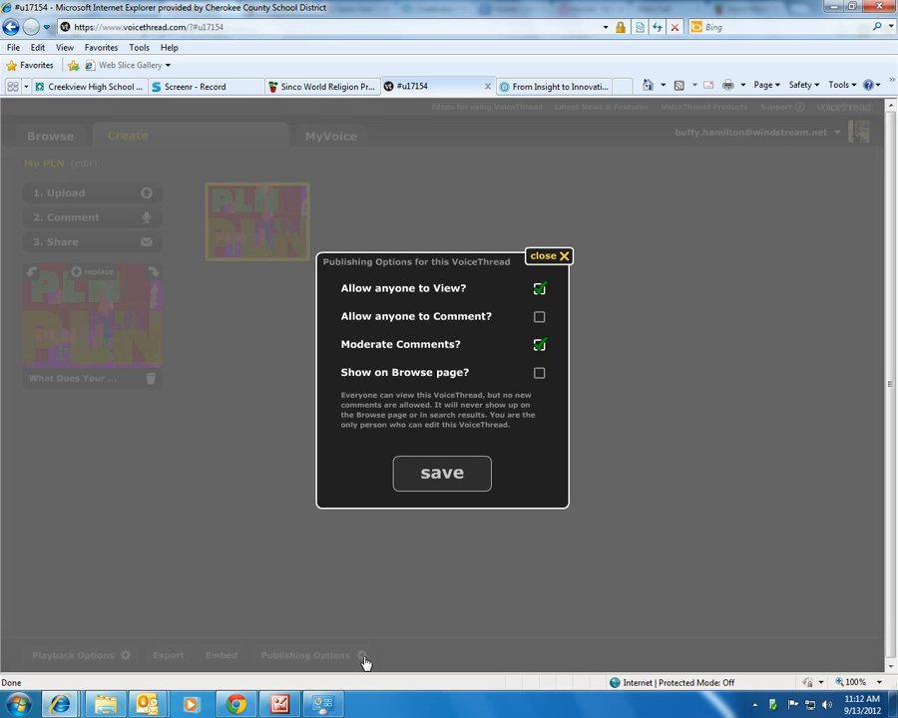
mouse_move(423, 569)
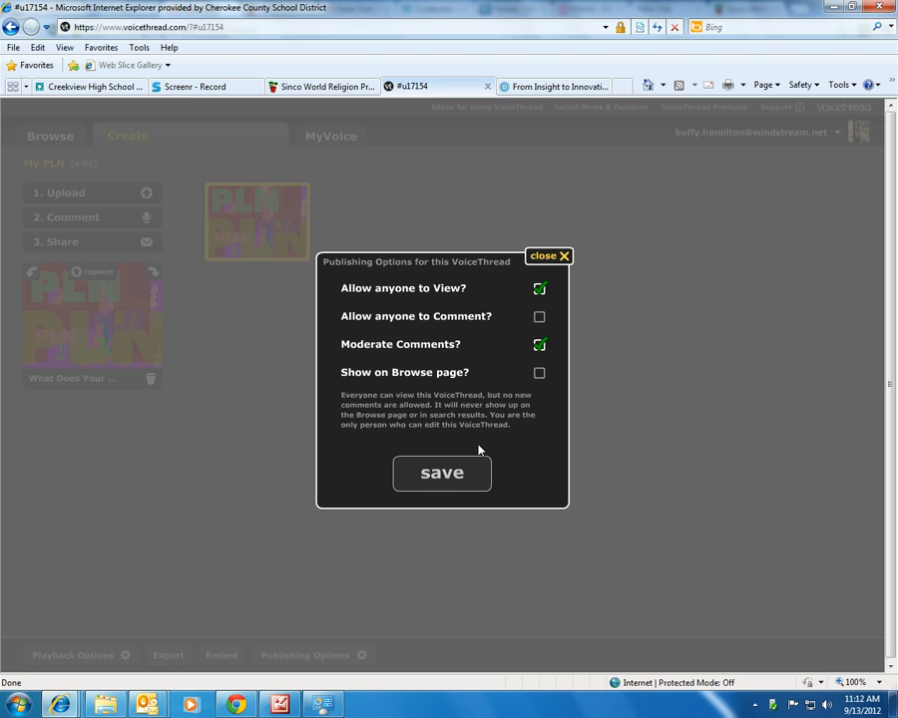
mouse_move(387, 315)
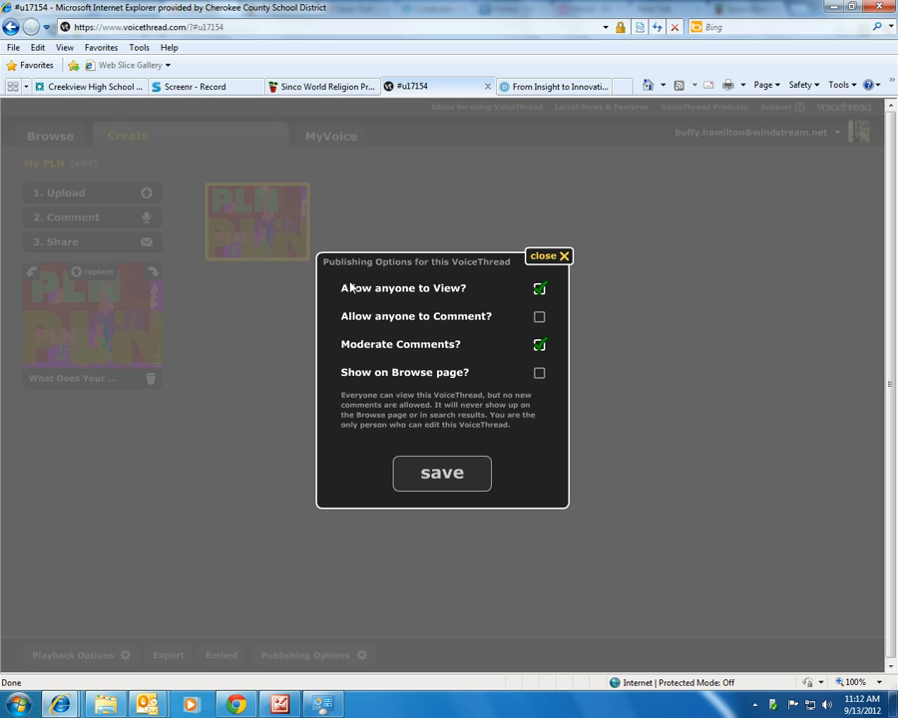
mouse_move(466, 299)
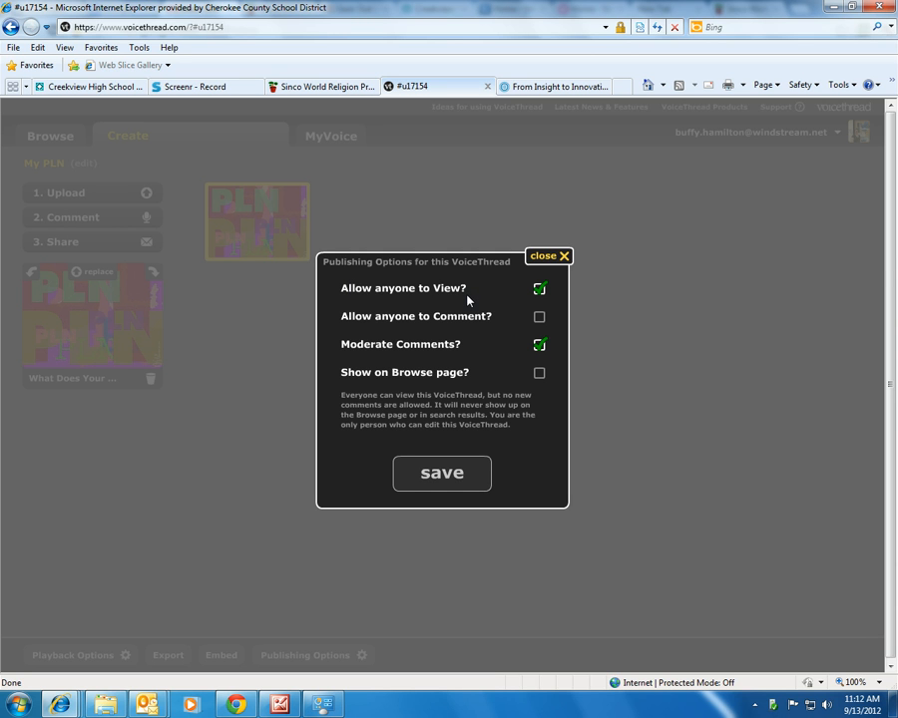
mouse_move(439, 479)
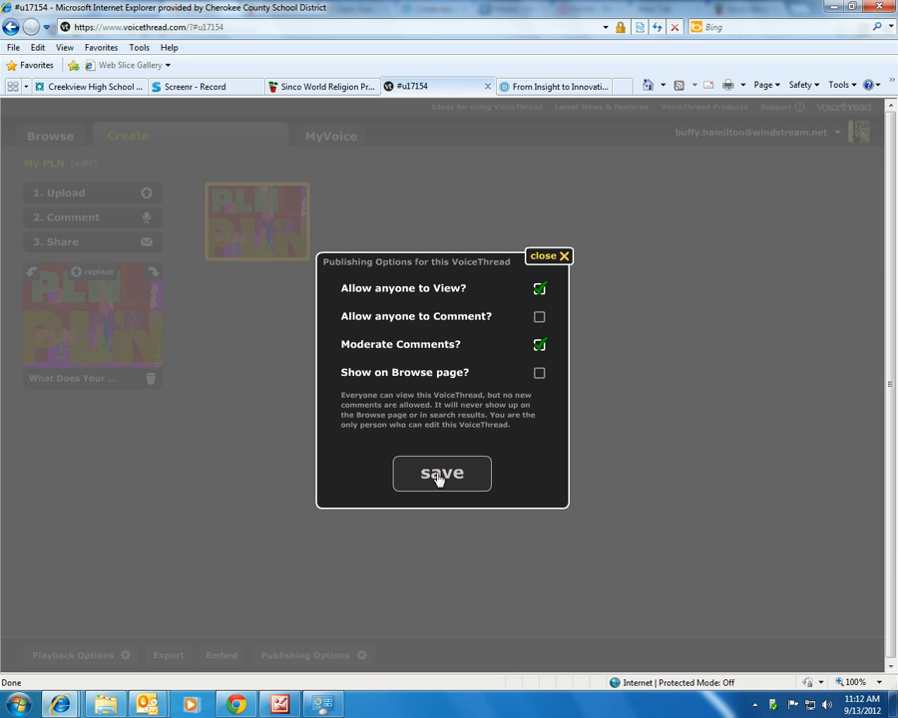
left_click(443, 473)
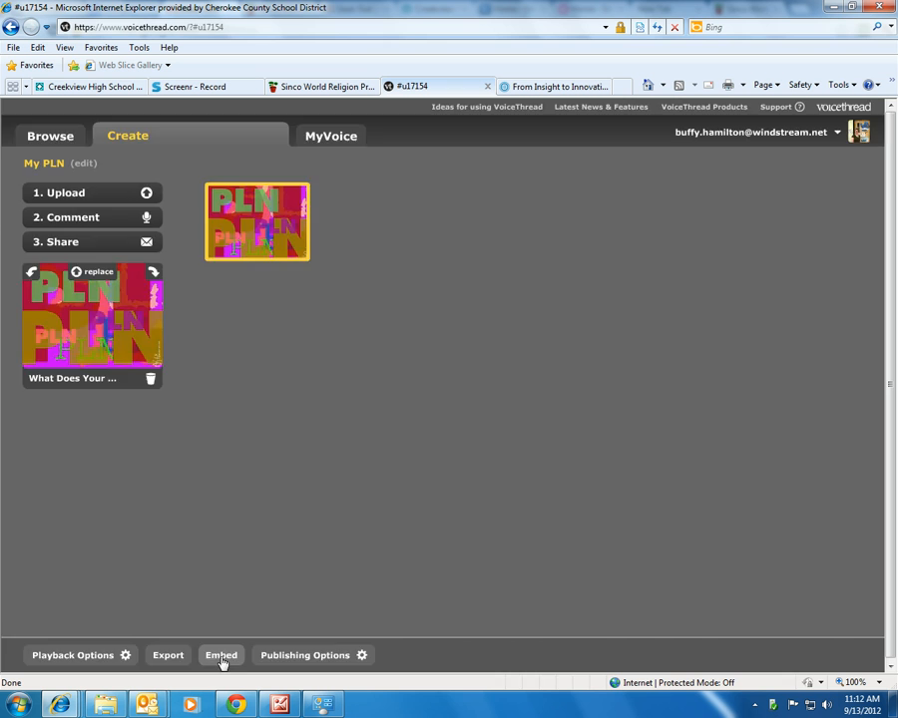
Step: Copy the PLN thread's embed code and return to the Wikispaces editor
left_click(219, 655)
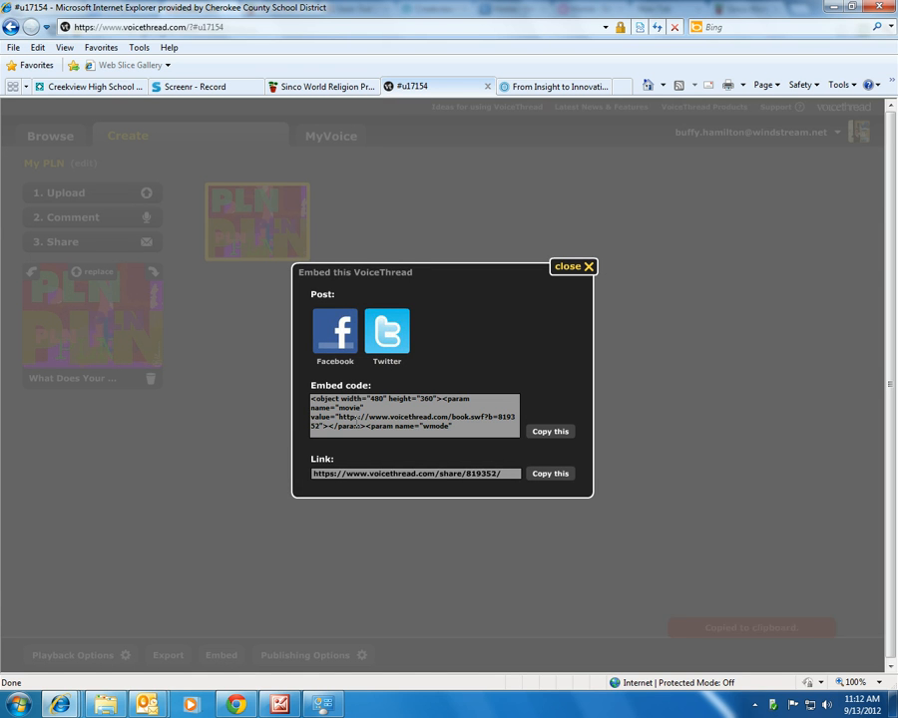
left_click(551, 431)
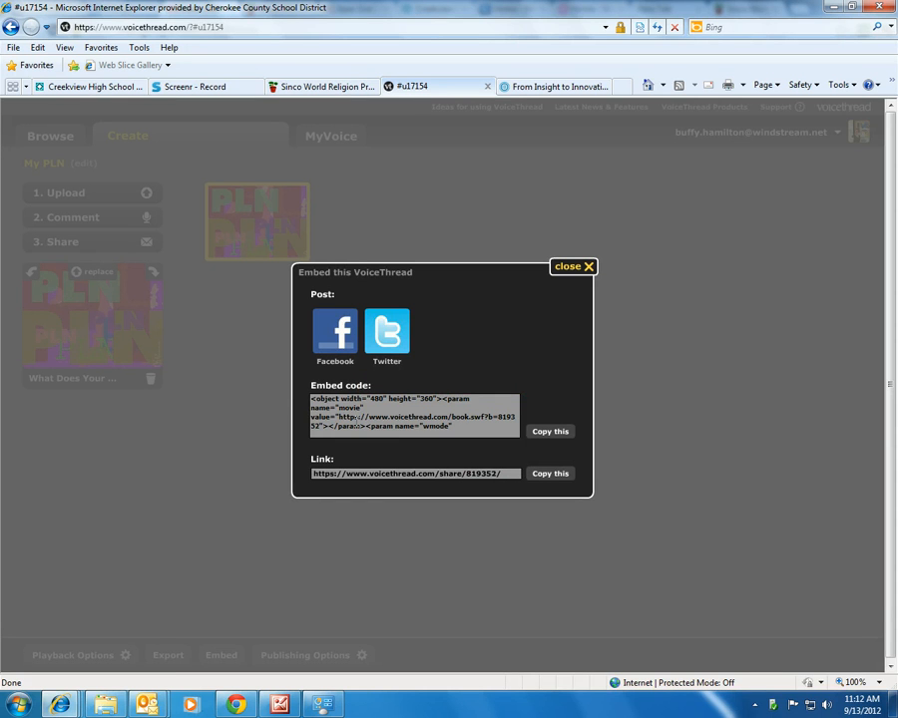
left_click(319, 85)
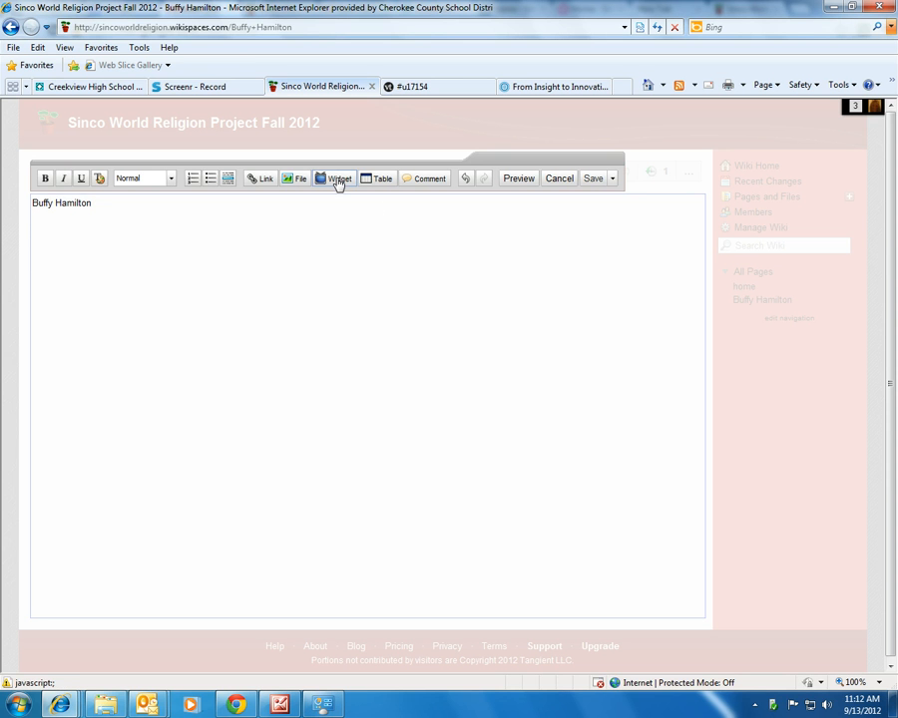
Step: Insert the VoiceThread embed code as an Other HTML widget on the page
left_click(335, 177)
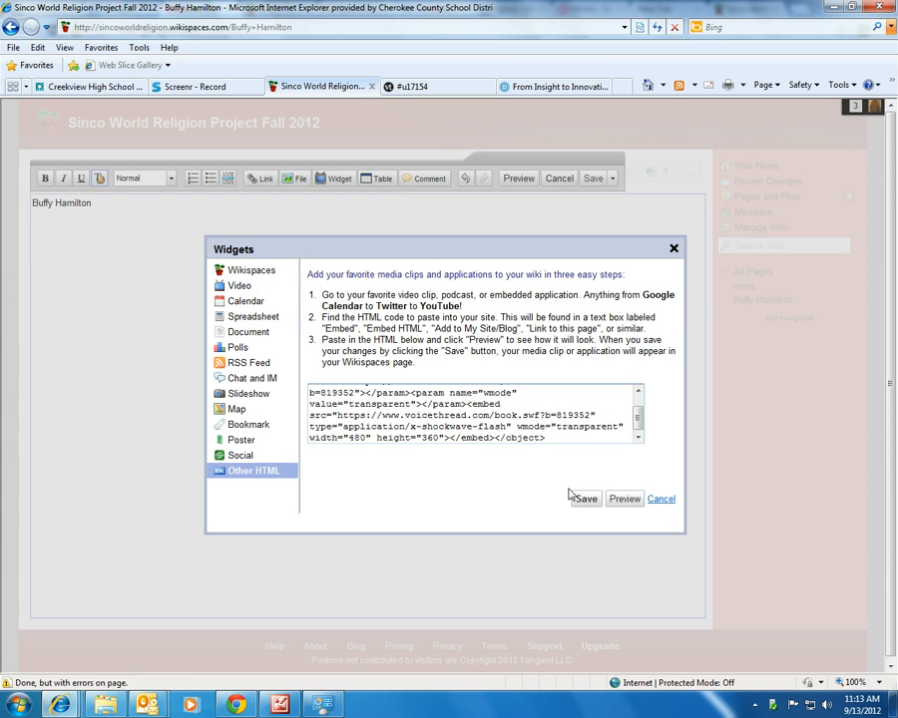
left_click(586, 498)
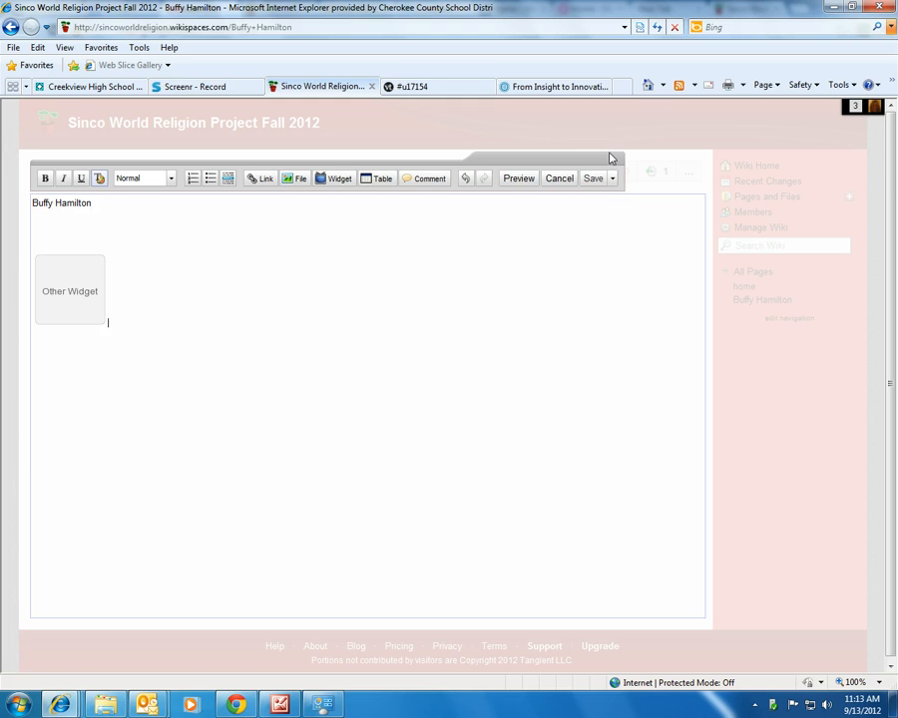
mouse_move(590, 180)
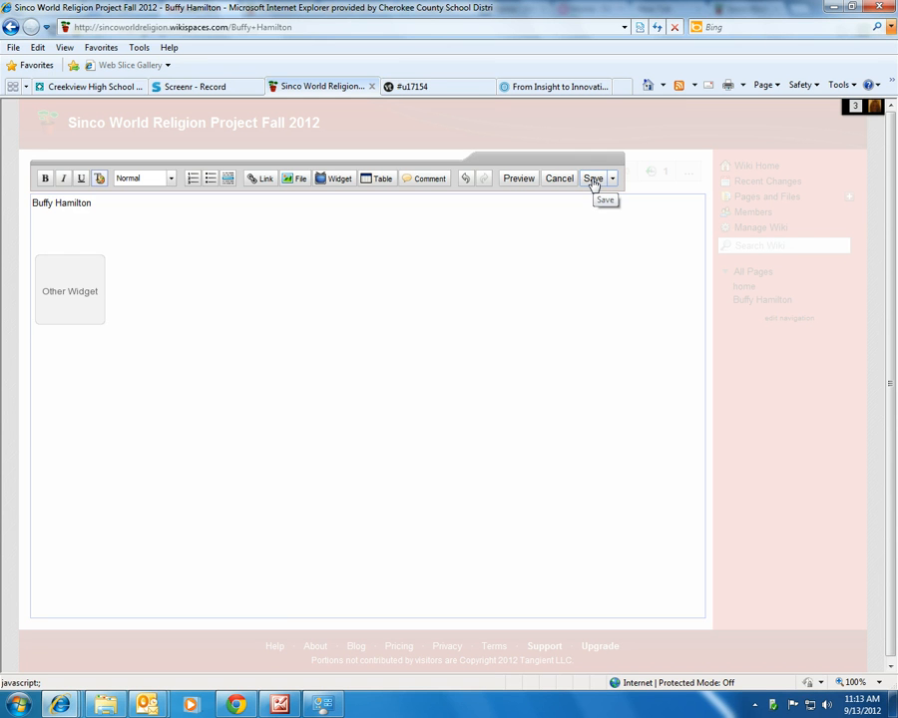
Step: Save the student page with the VoiceThread embedded and reopen it for editing
left_click(595, 177)
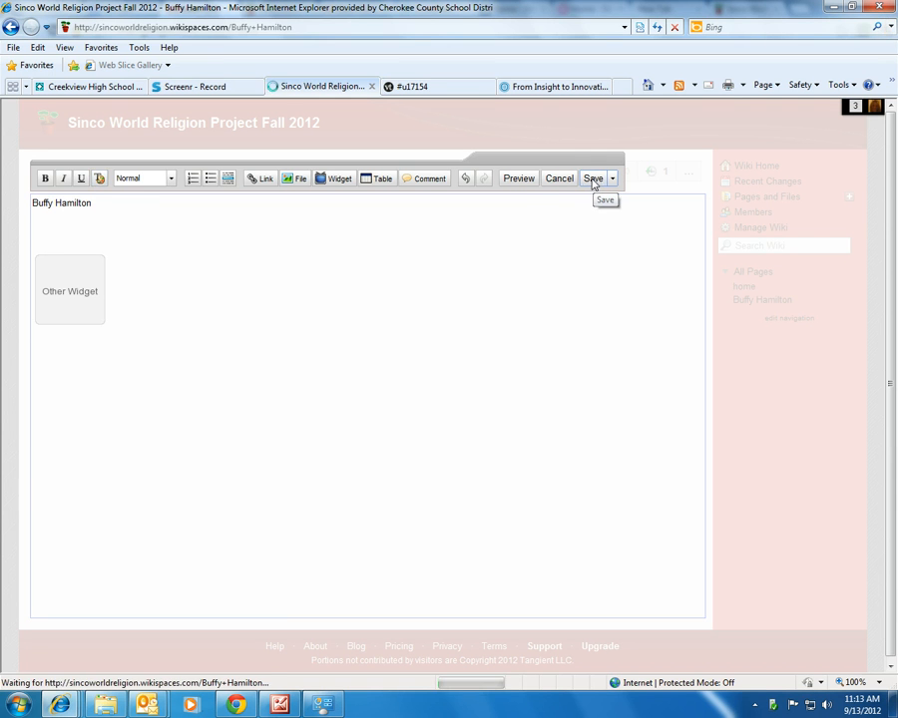
left_click(594, 177)
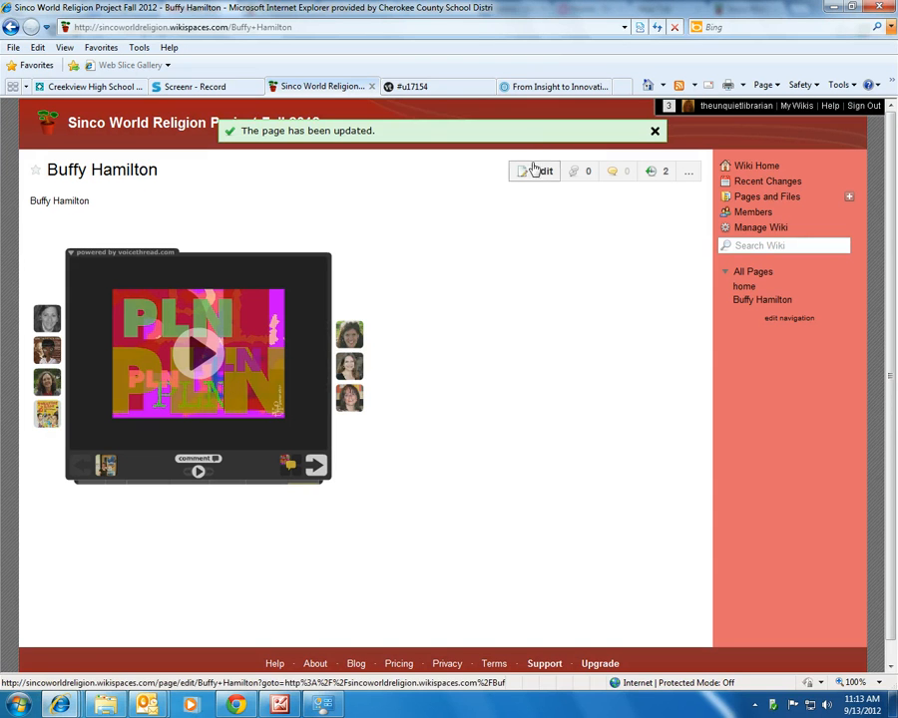
left_click(534, 172)
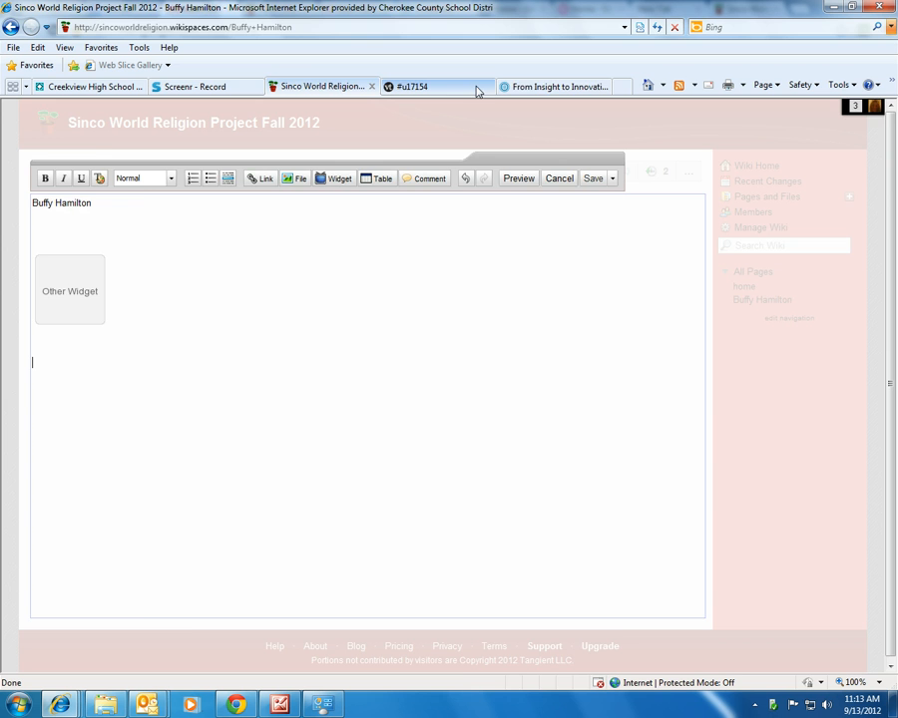
Step: Copy the 'From Insight to Innovation' Prezi embed code via Share > Embed and return to the wiki
left_click(555, 86)
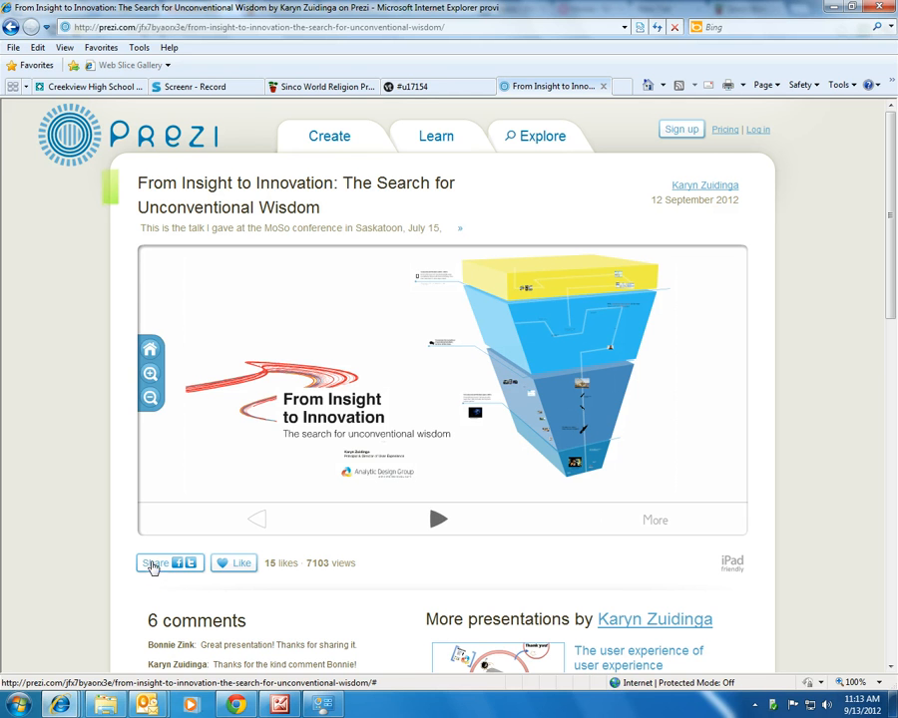
mouse_move(152, 578)
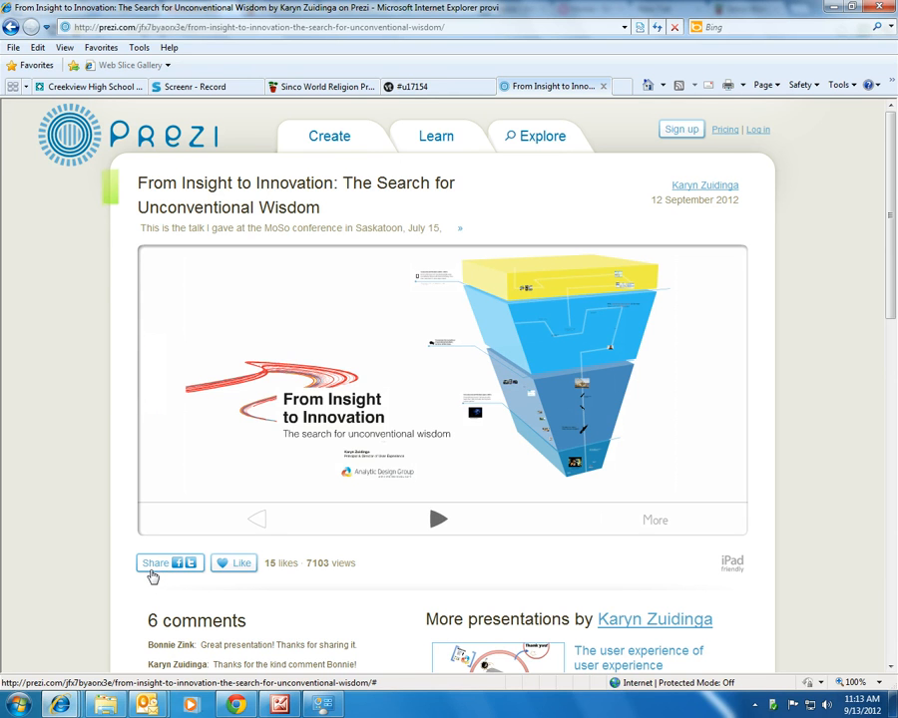
left_click(154, 563)
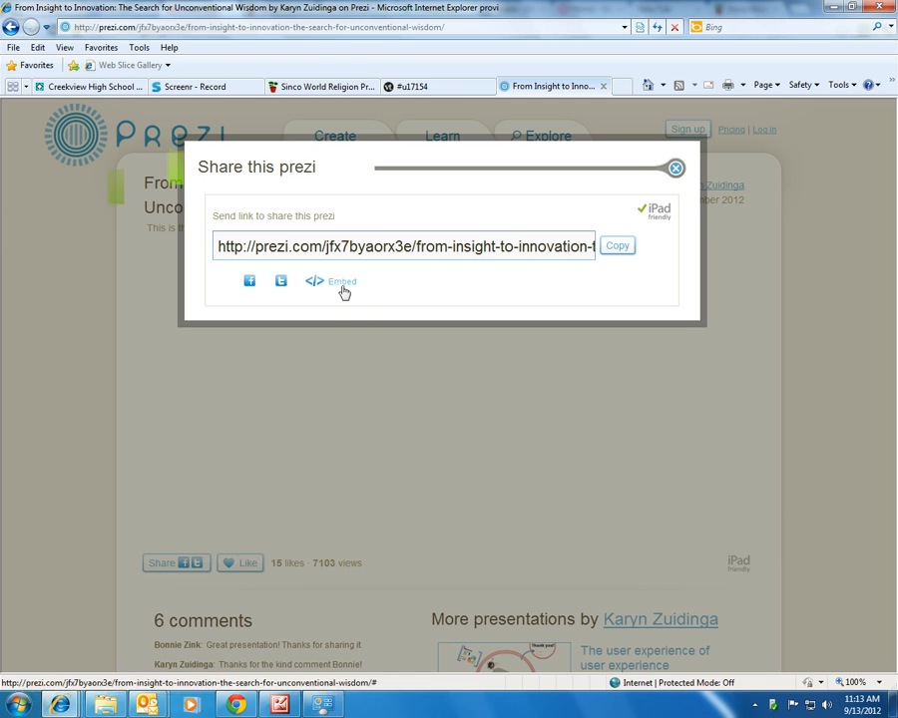
left_click(331, 284)
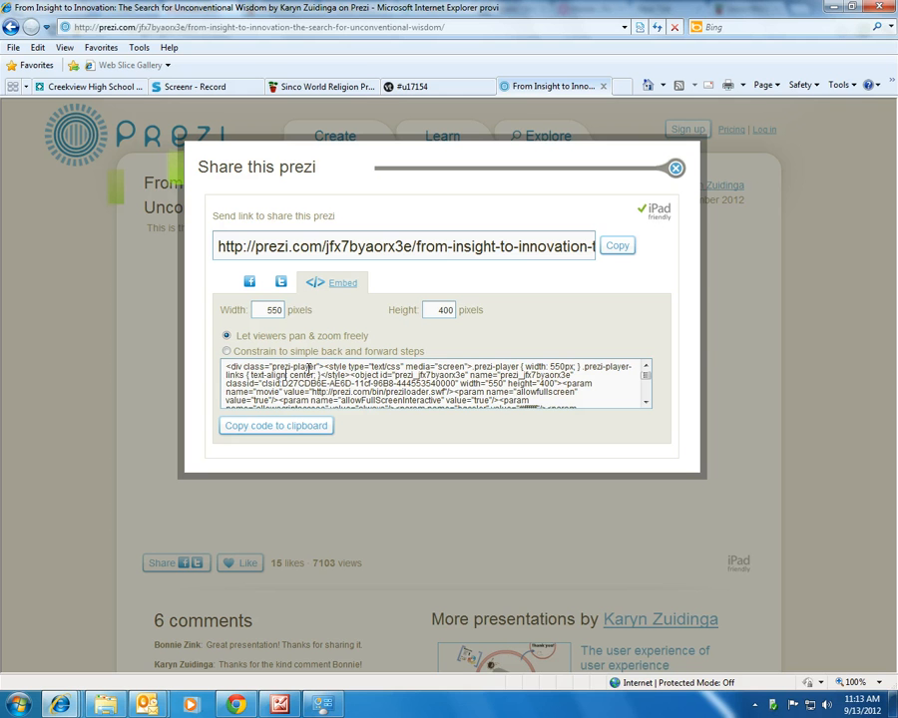
left_click(275, 425)
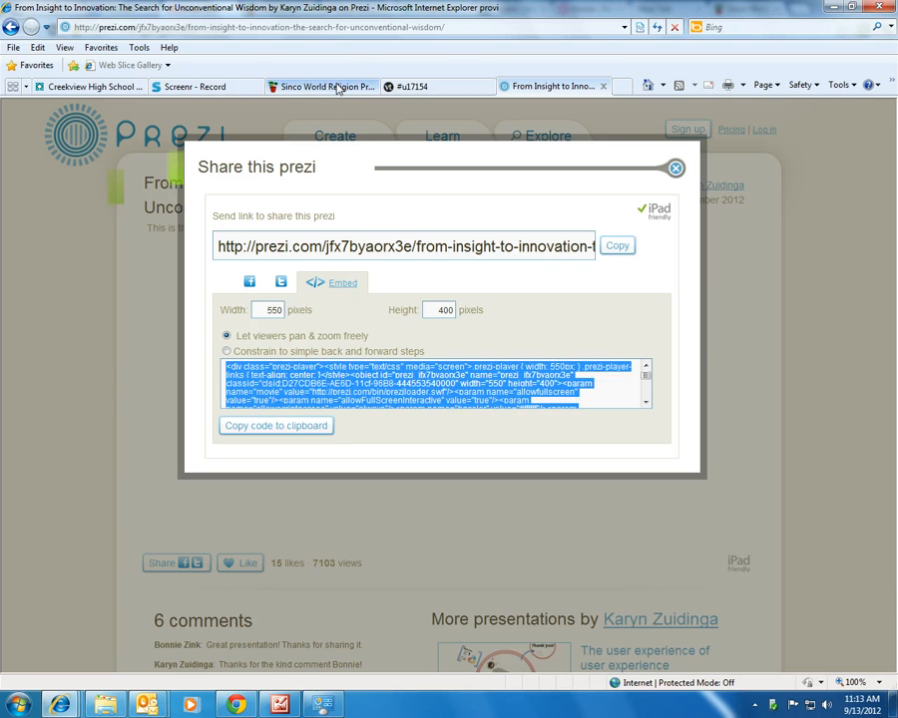
left_click(330, 88)
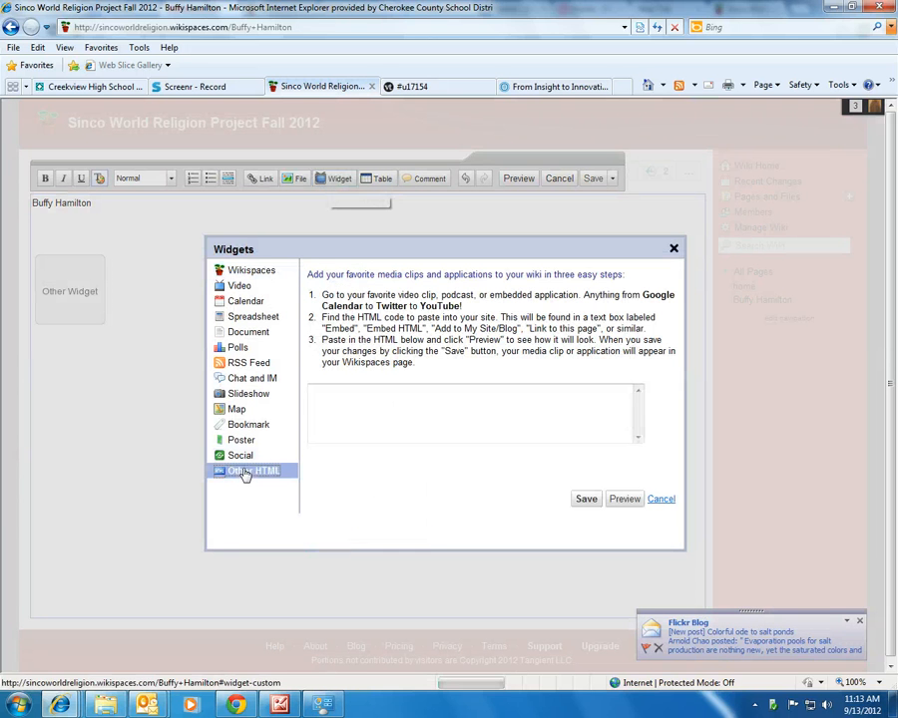
Step: Insert the Prezi embed code as a second Other HTML widget and save the page
type("href=\"http://prezi.com/jfx7byaorx3e/from-insight-to-innovation-the-search-for-unconventional-wisdom/\">From Insight to Innovation: The Search for Unconventional Wisdom </a> on <a href=\"http://prezi.com\">Prezi</a></p></div></div>")
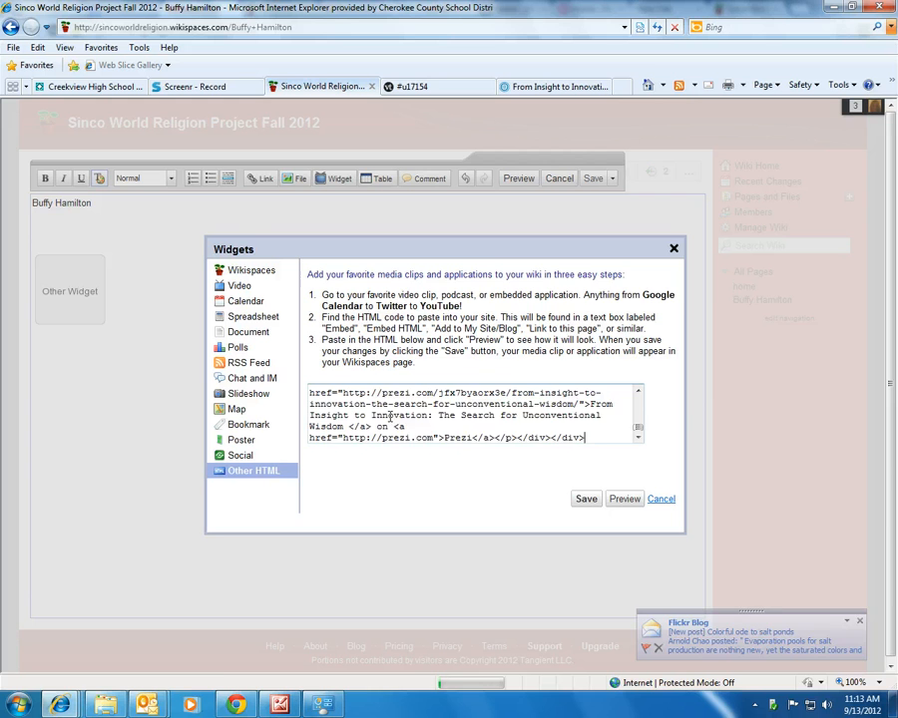
left_click(586, 499)
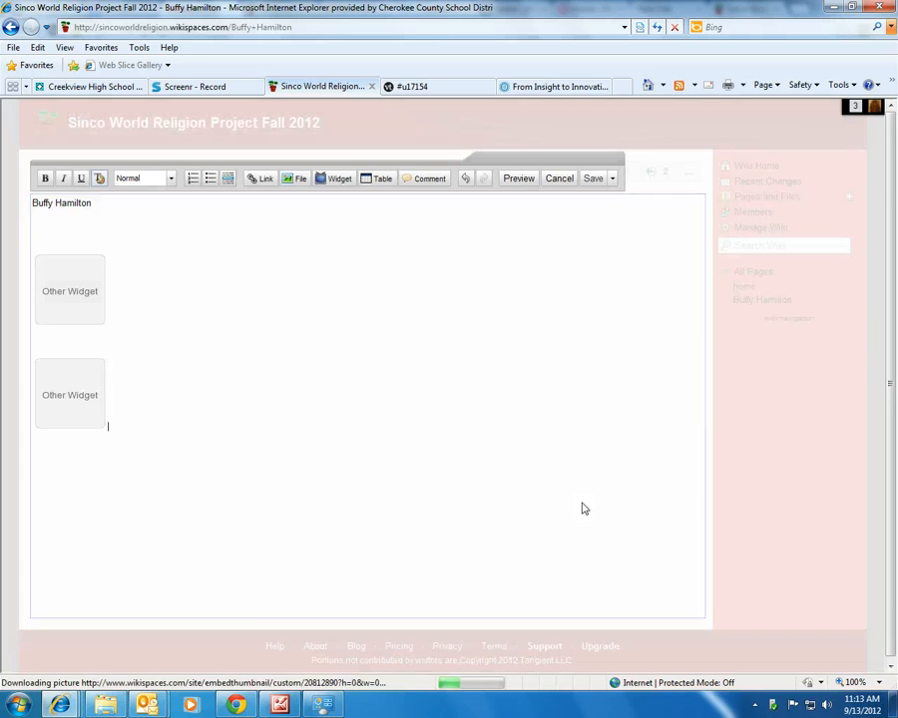
left_click(591, 178)
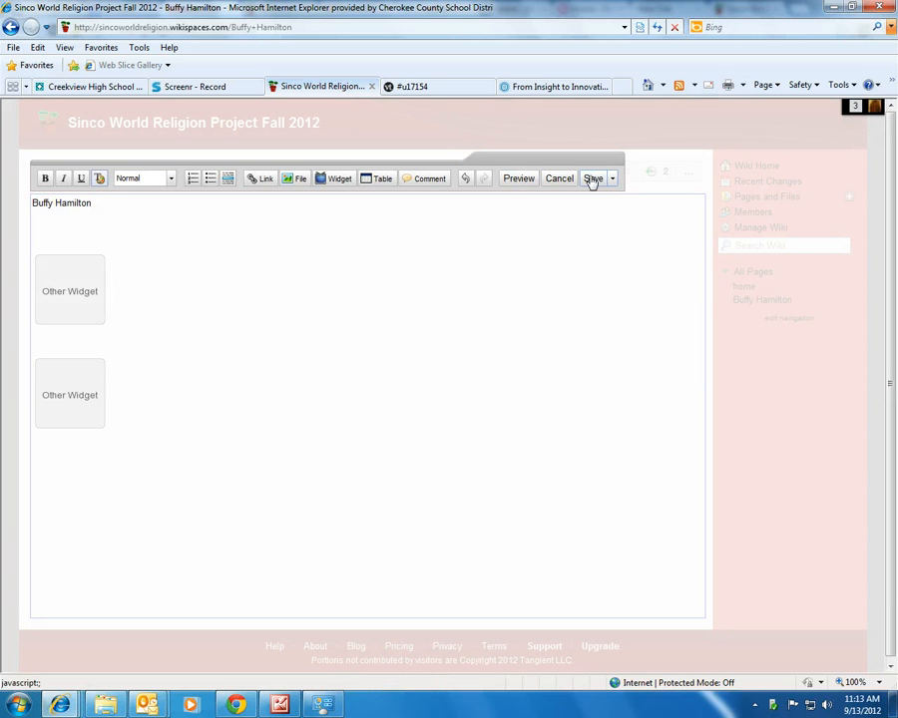
left_click(594, 178)
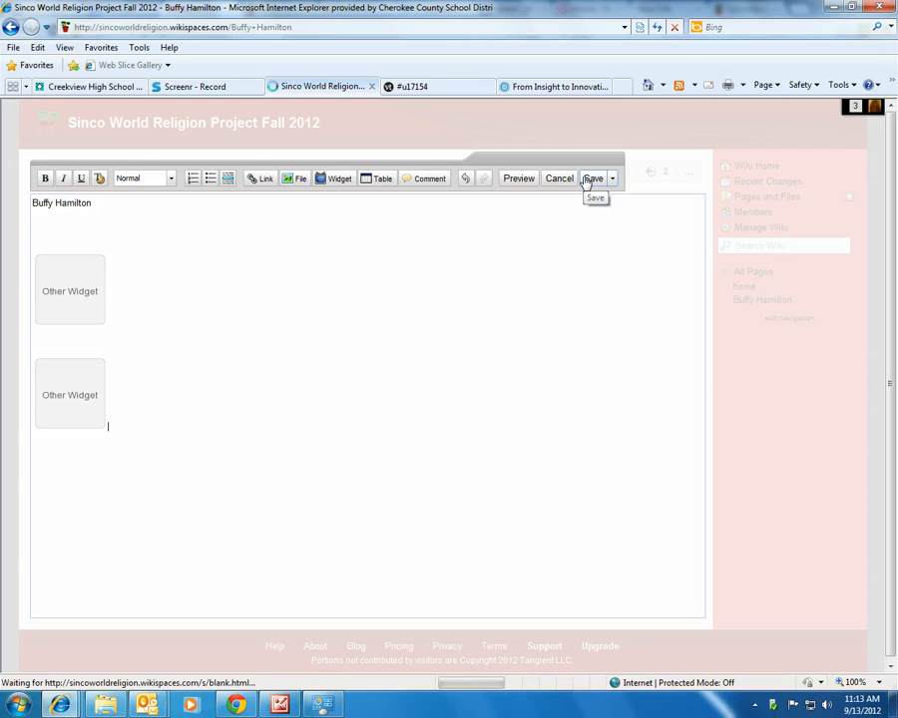
left_click(594, 177)
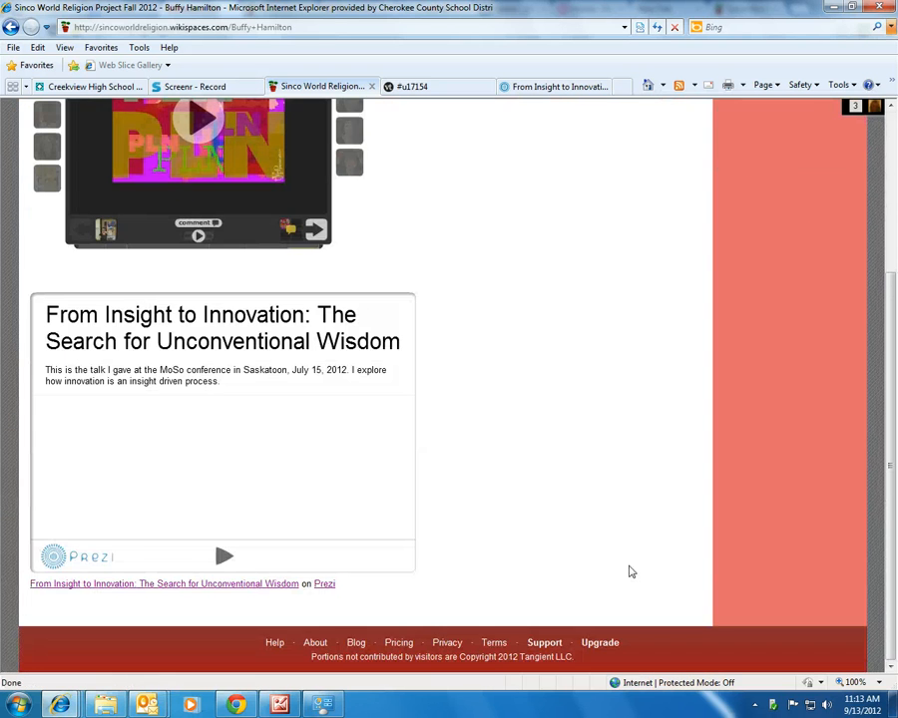